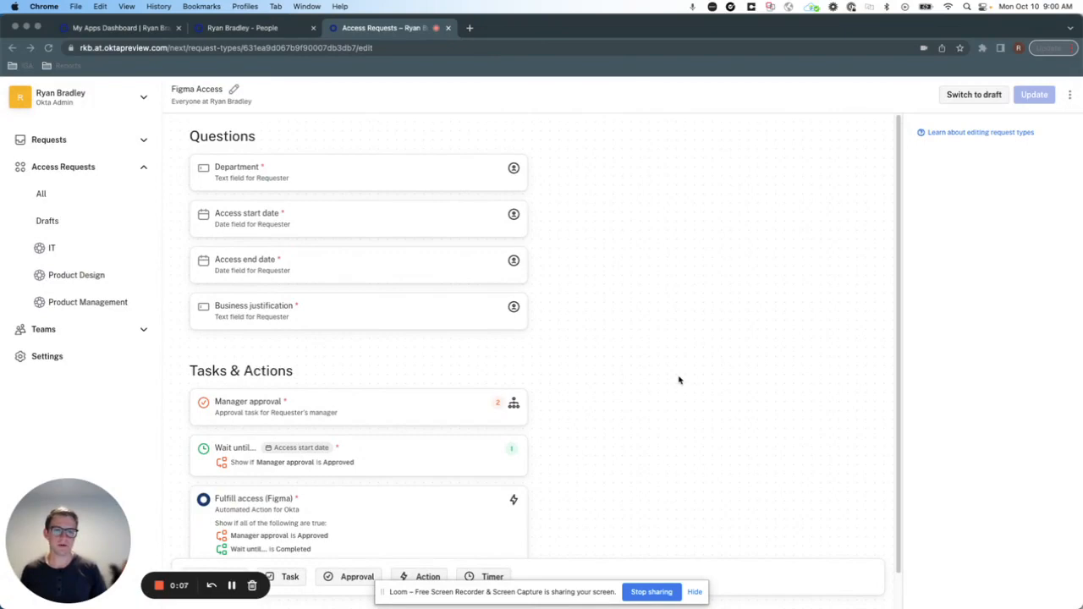
- Bring up the Fulfill access (Figma) task settings in the Figma Access request type
right_click(679, 381)
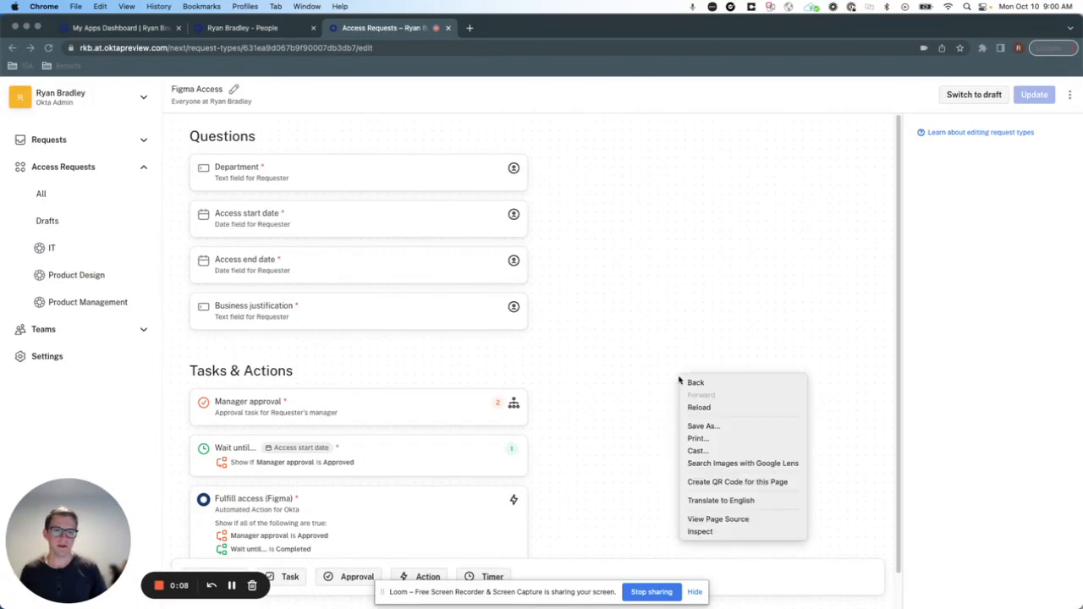
left_click(659, 381)
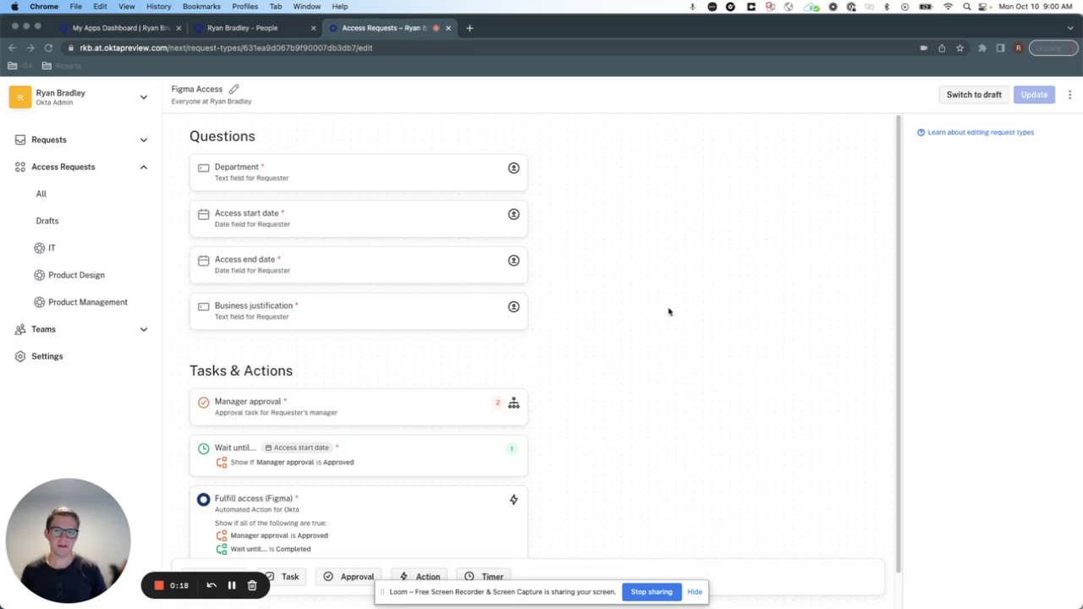
mouse_move(339, 224)
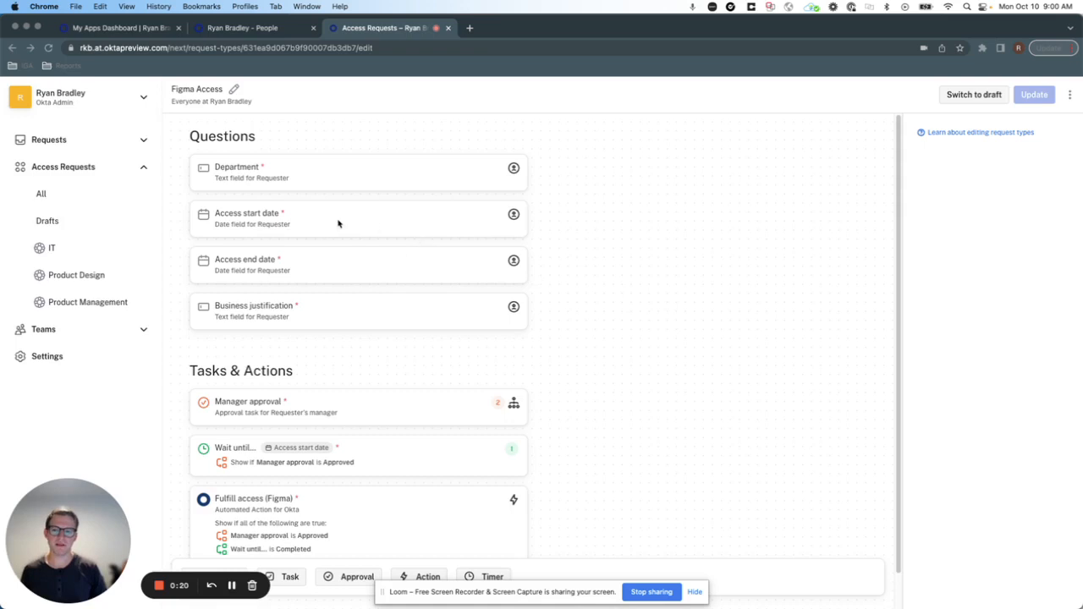
mouse_move(562, 178)
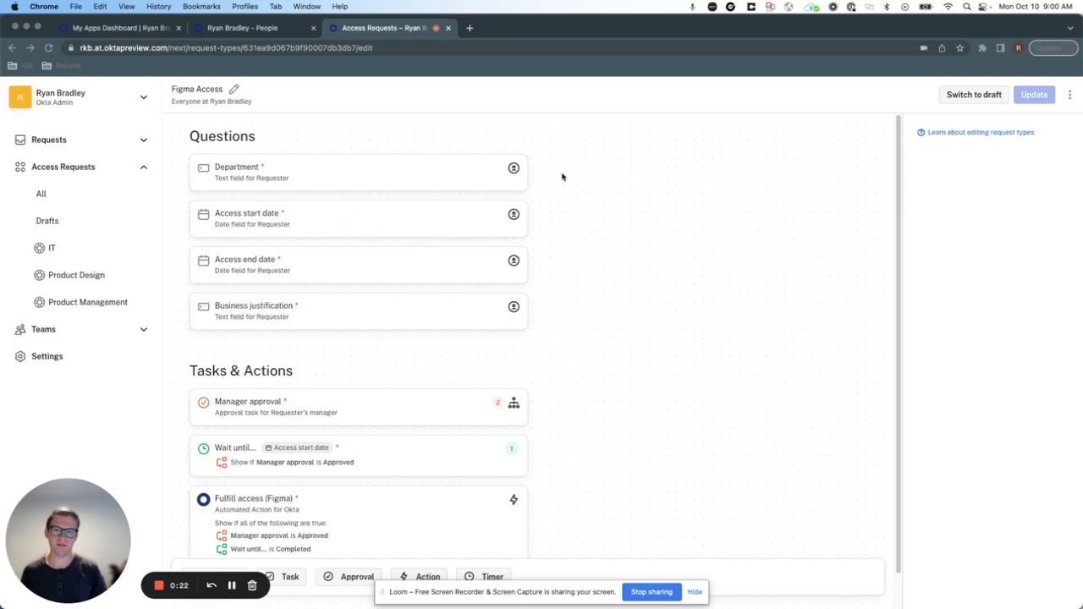
mouse_move(396, 217)
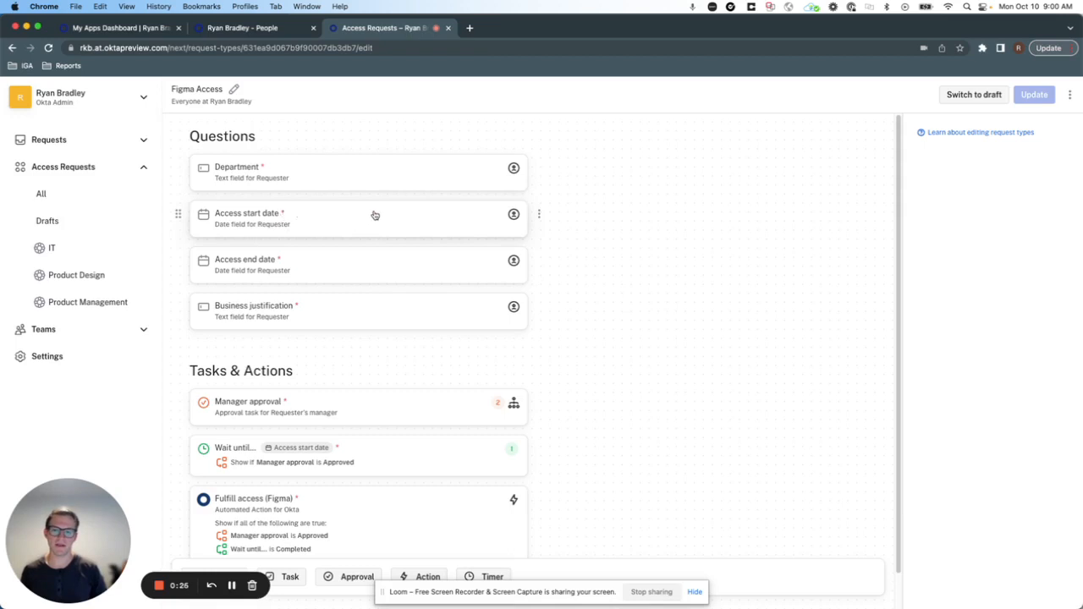
mouse_move(311, 272)
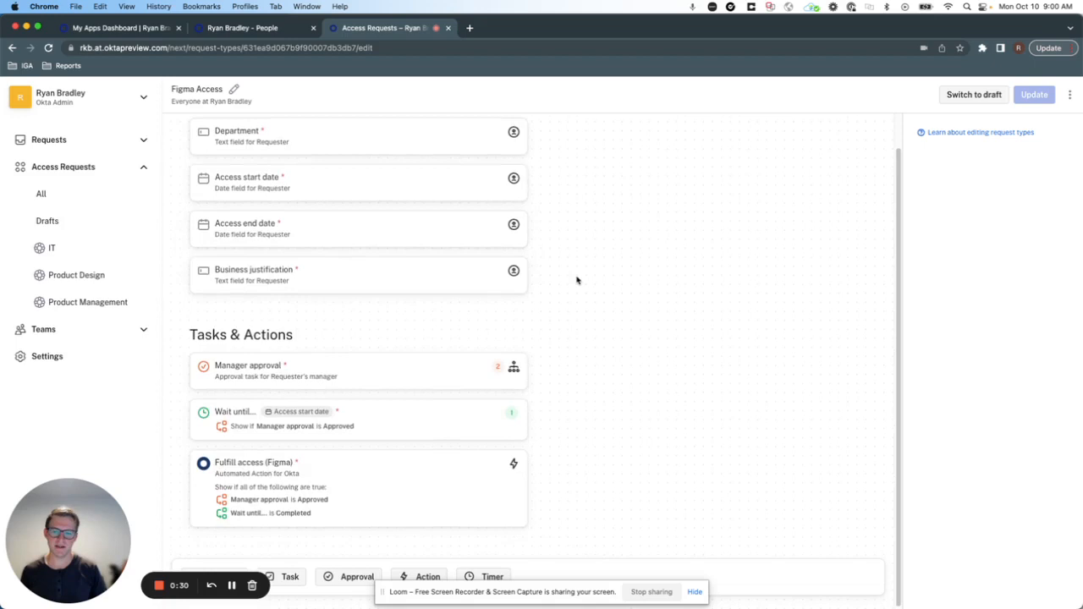
scroll("up", 3)
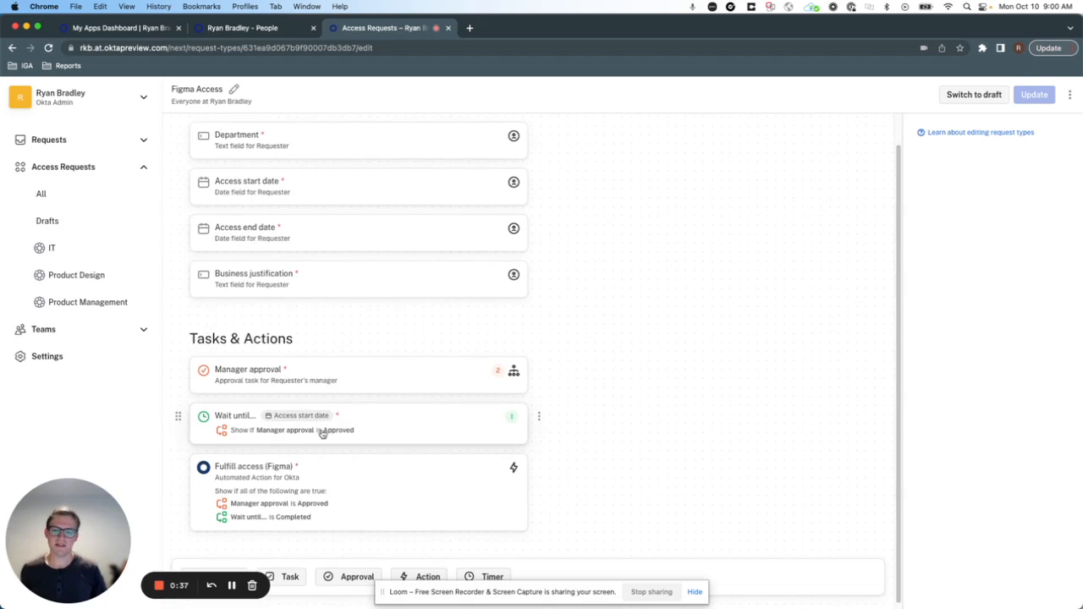
left_click(356, 491)
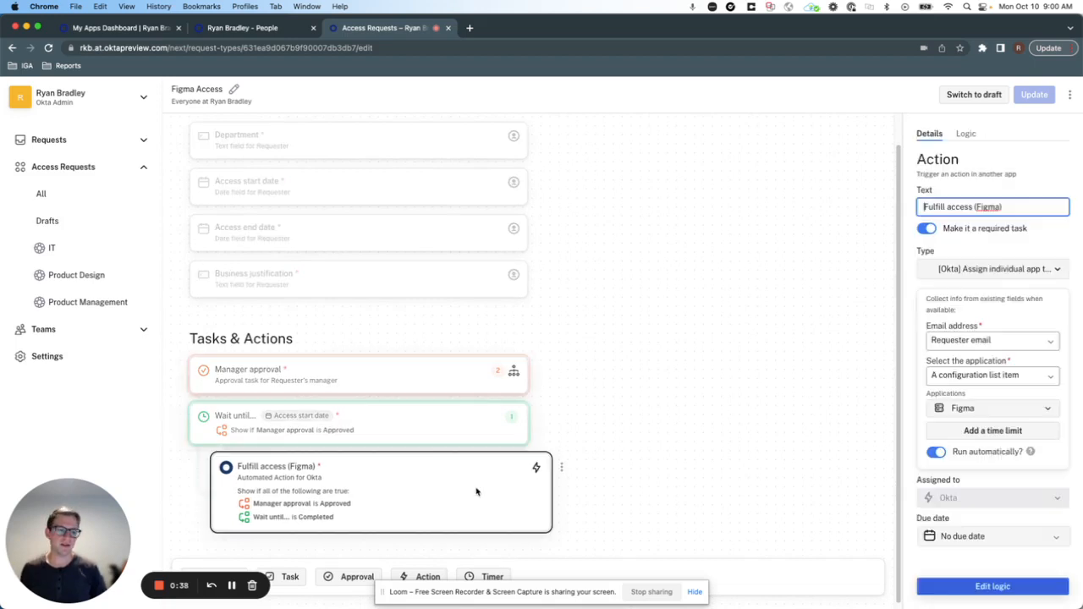
mouse_move(991, 431)
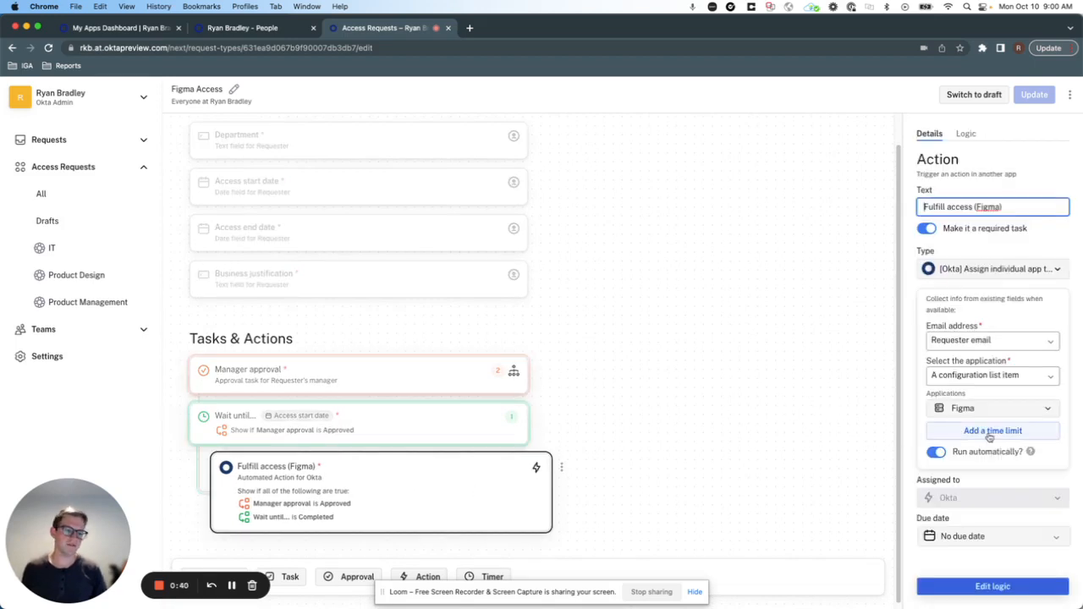
- Add a time limit ending on the Access end date answer and save the updated request type
left_click(992, 432)
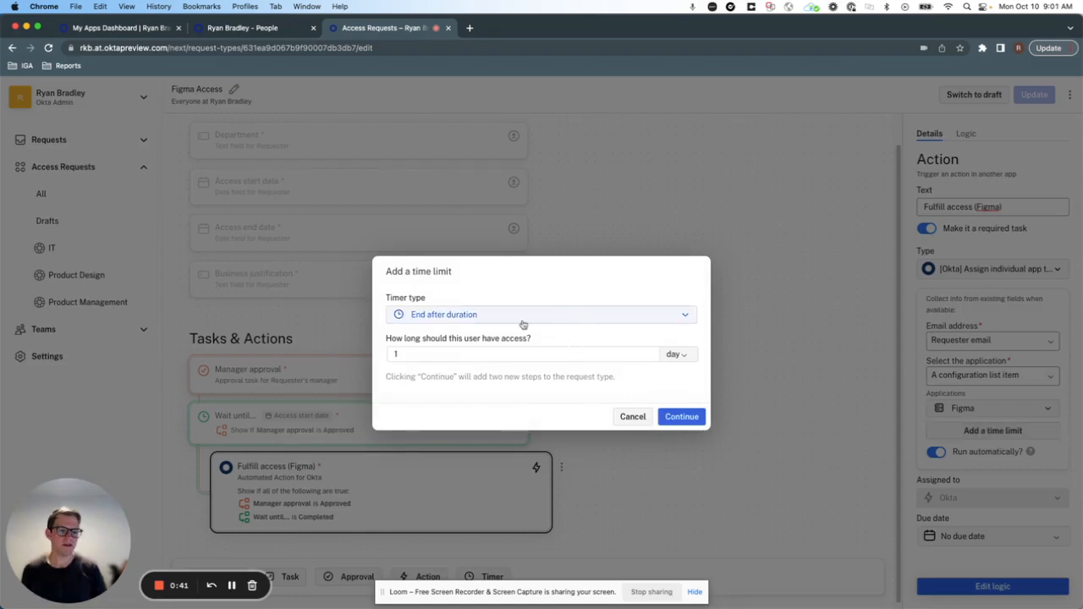
left_click(542, 313)
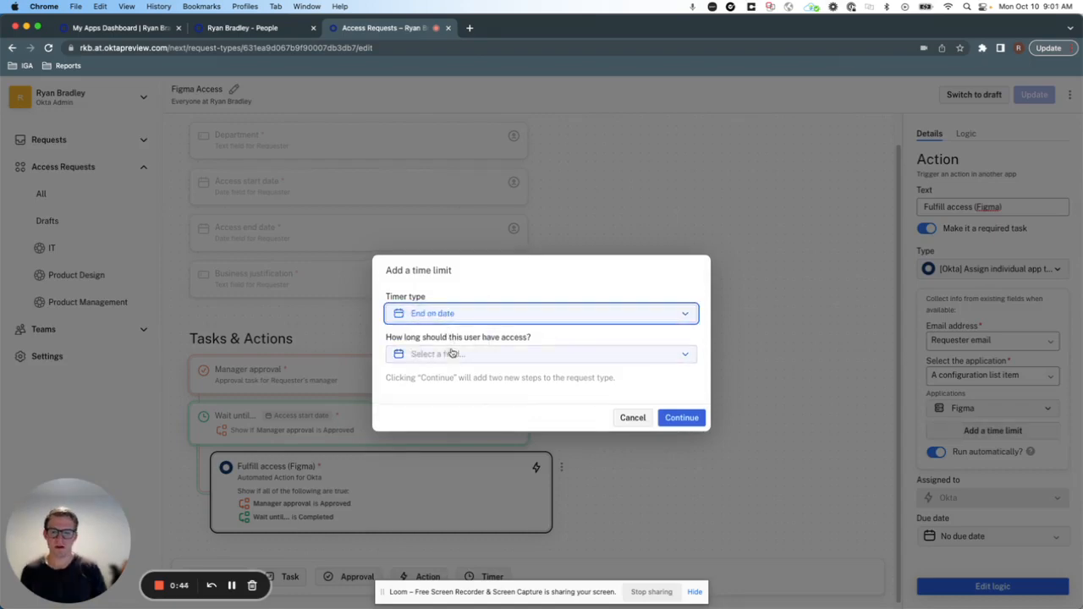
left_click(542, 354)
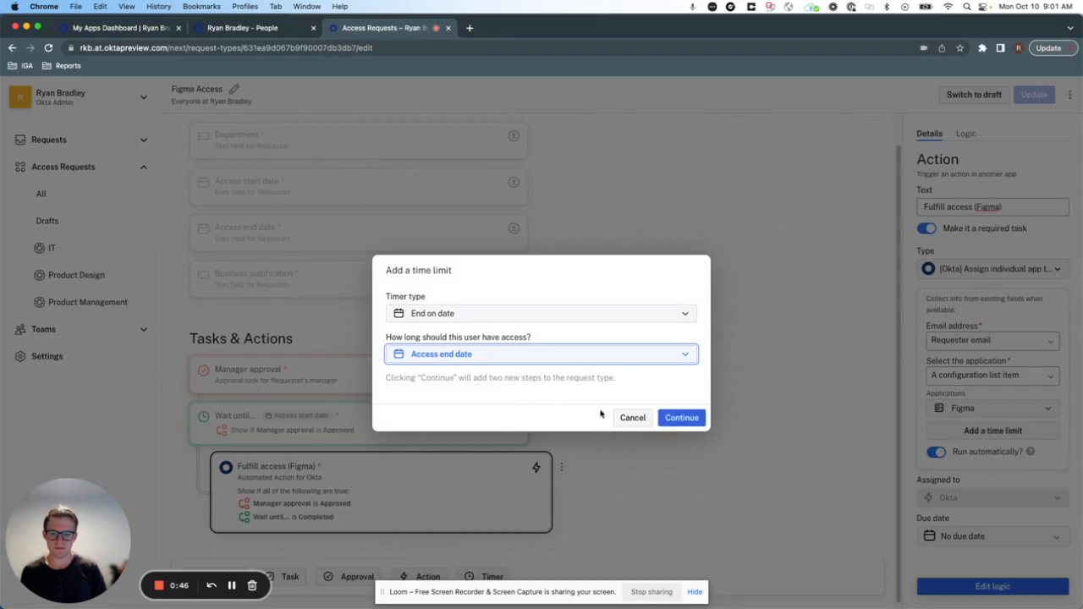
left_click(681, 416)
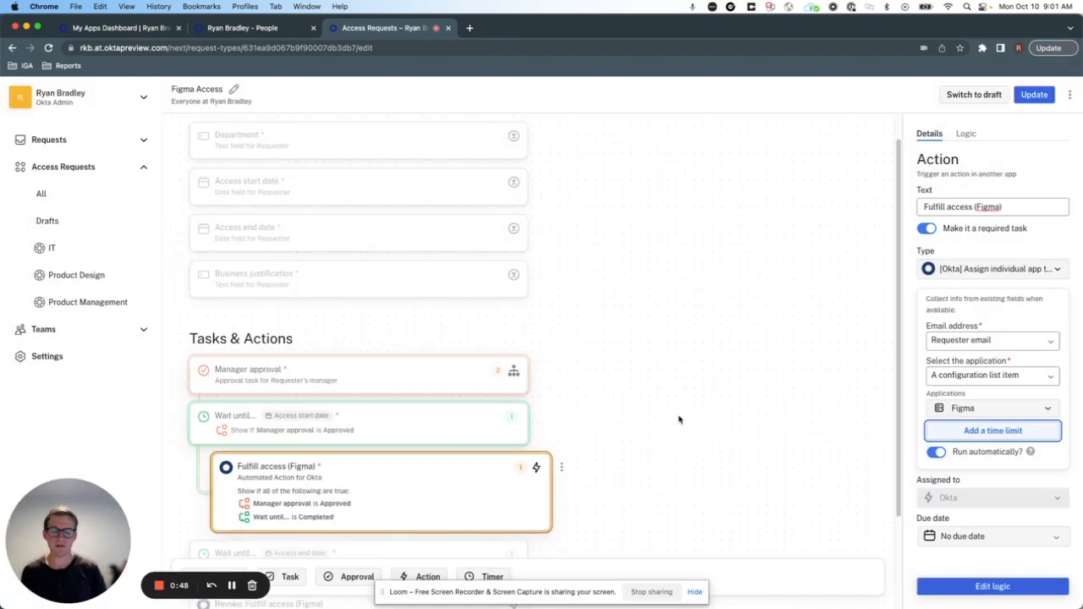
mouse_move(629, 422)
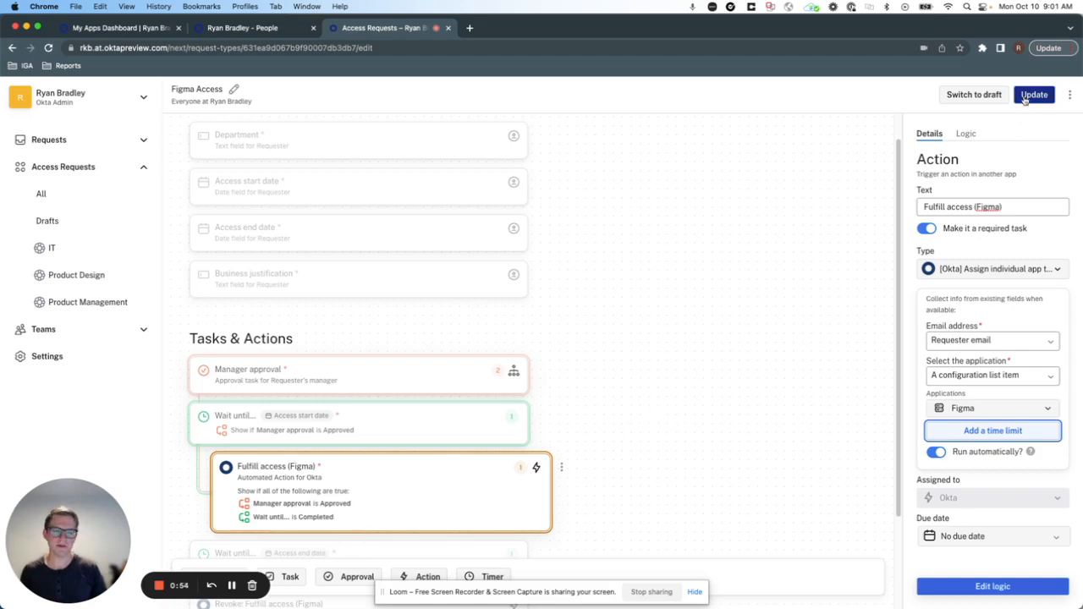
left_click(1034, 95)
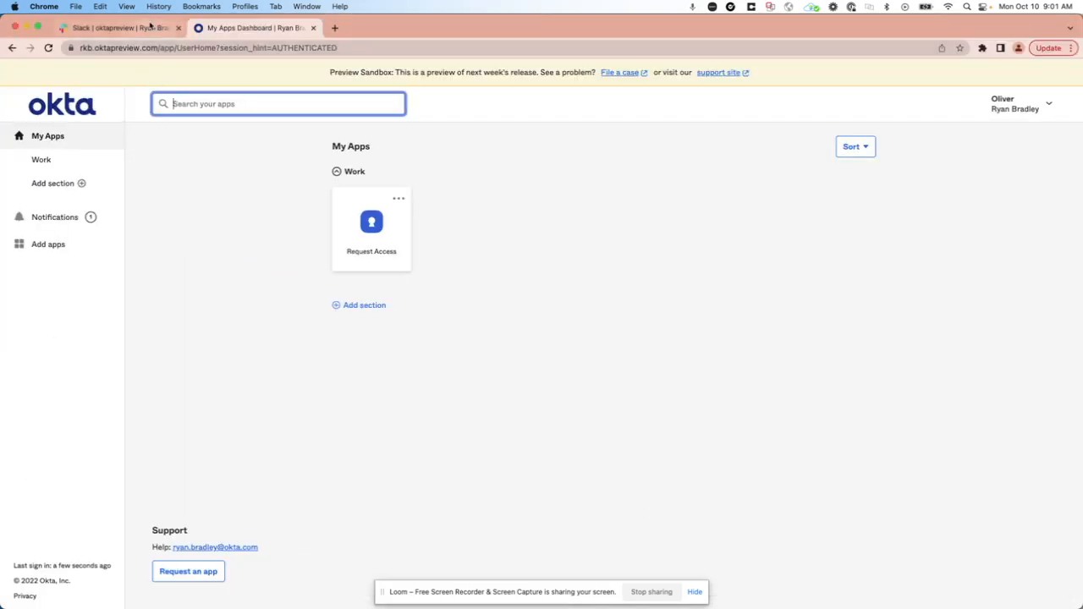
- Send 'I need access to Figma' to oktapreview in Slack and continue to the request details form
left_click(118, 27)
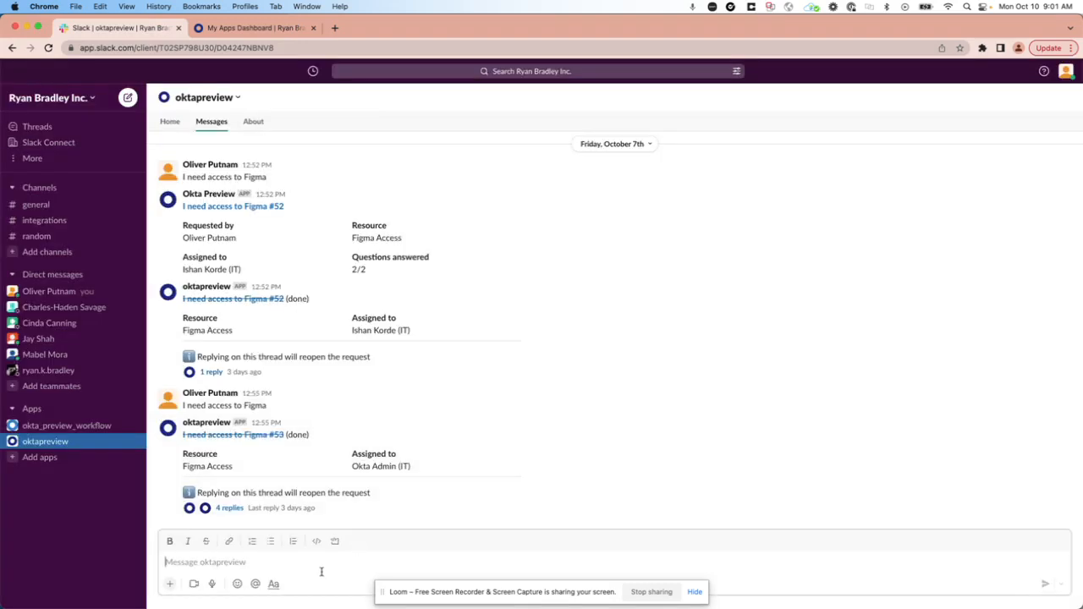
type("I need acces")
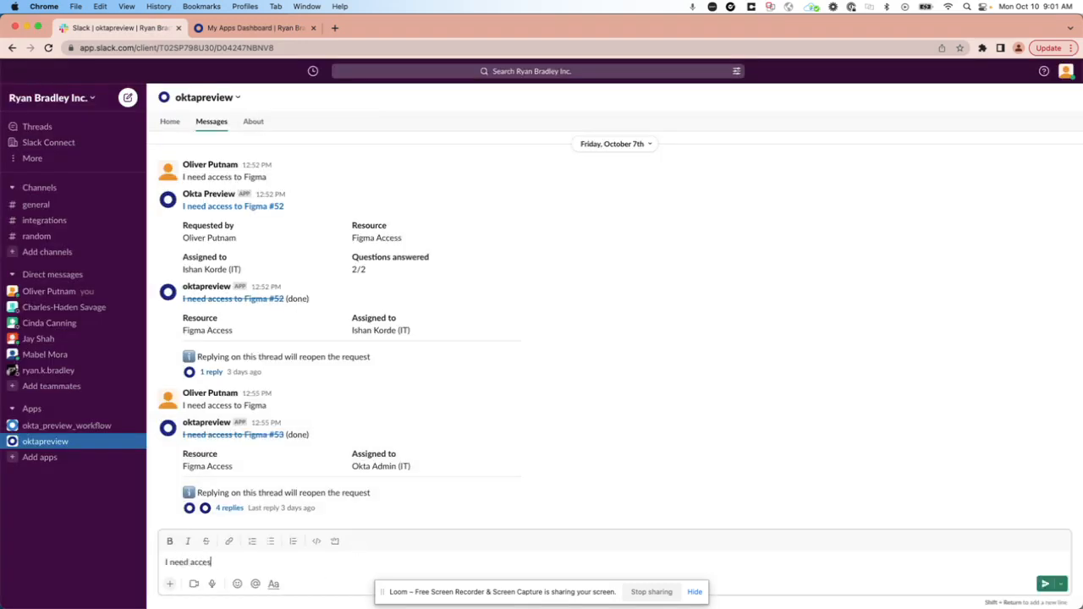
key("Return")
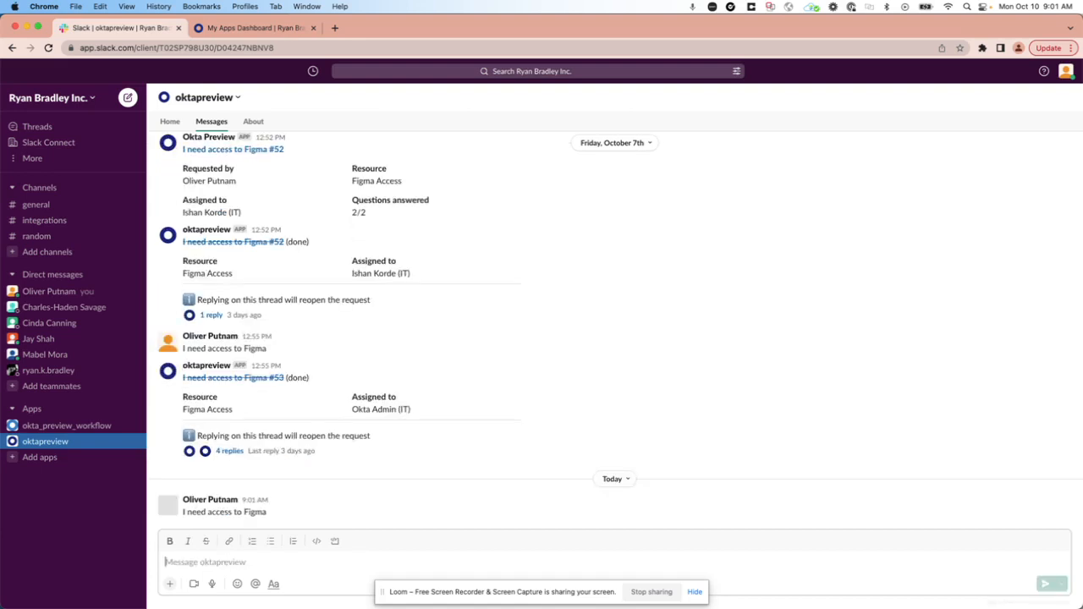
mouse_move(324, 506)
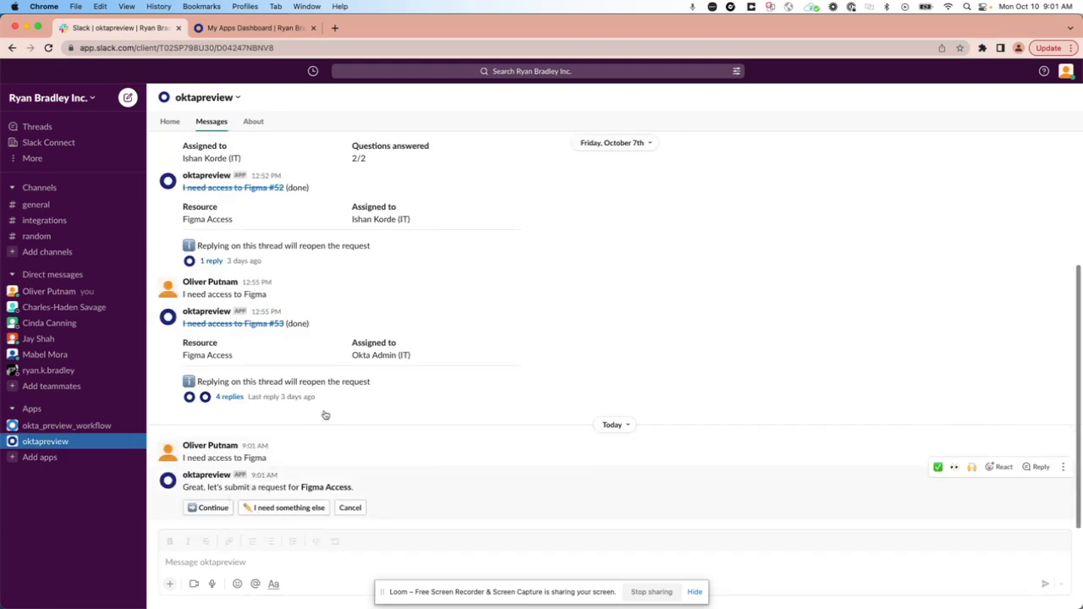
left_click(208, 508)
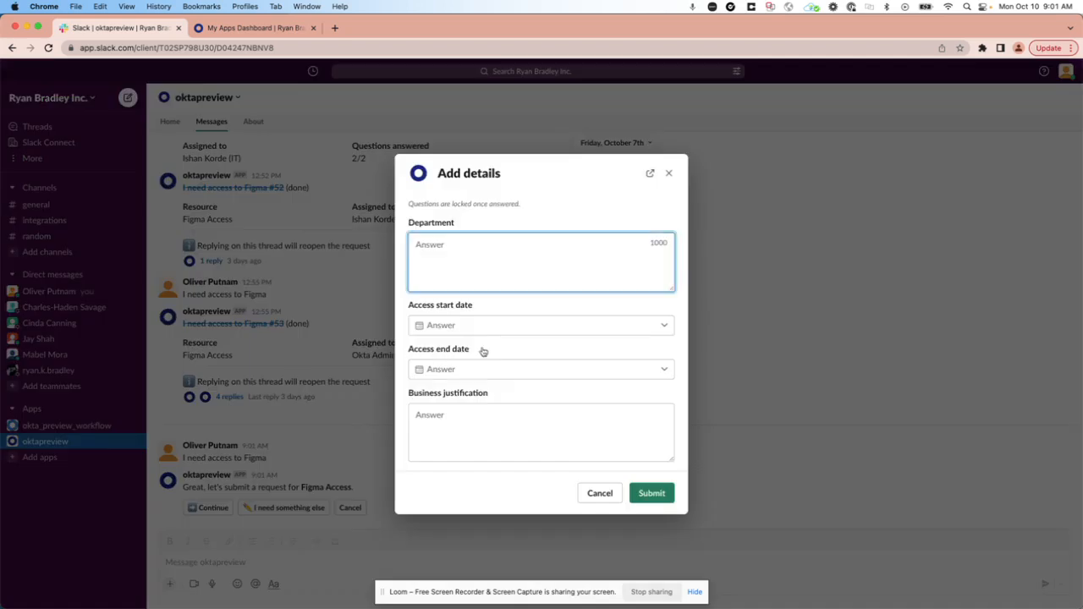
- Submit the Figma Access request with department Podcasting and access from October 17 to October 21, 2022
type("Podcasting")
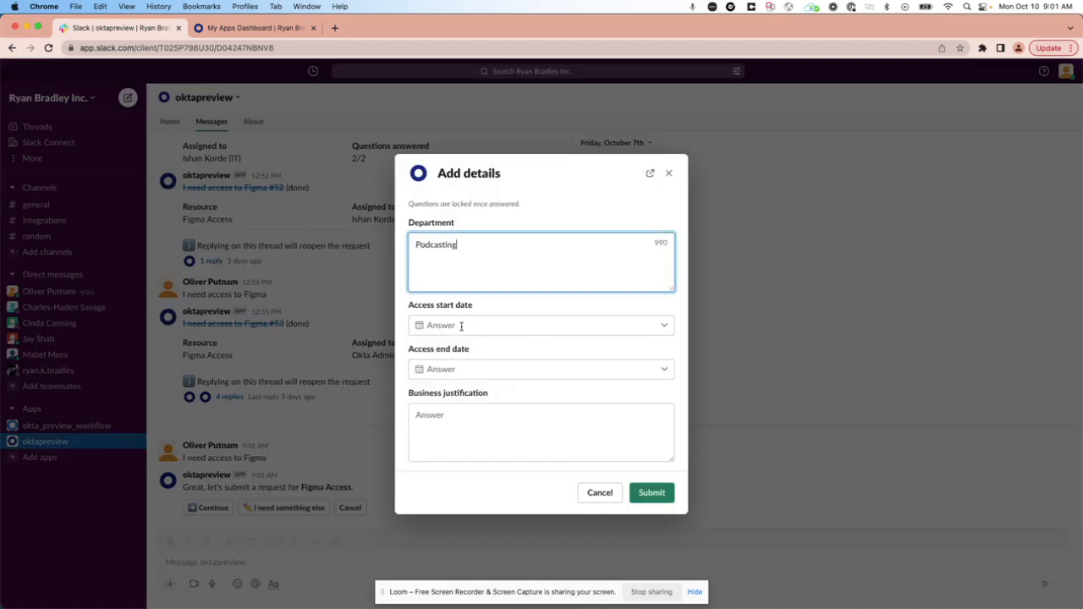
left_click(540, 325)
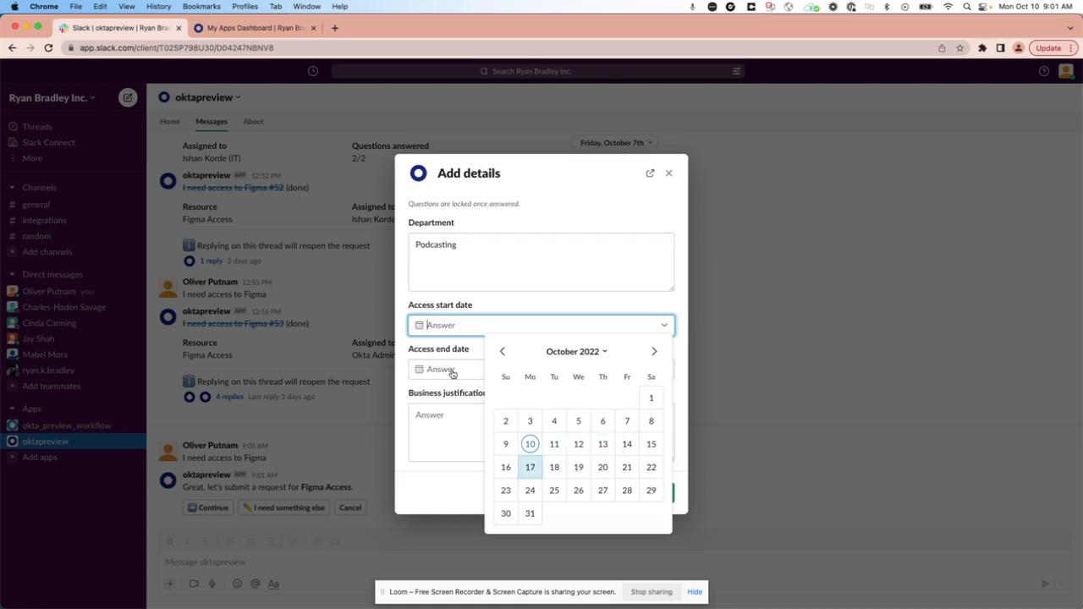
left_click(529, 467)
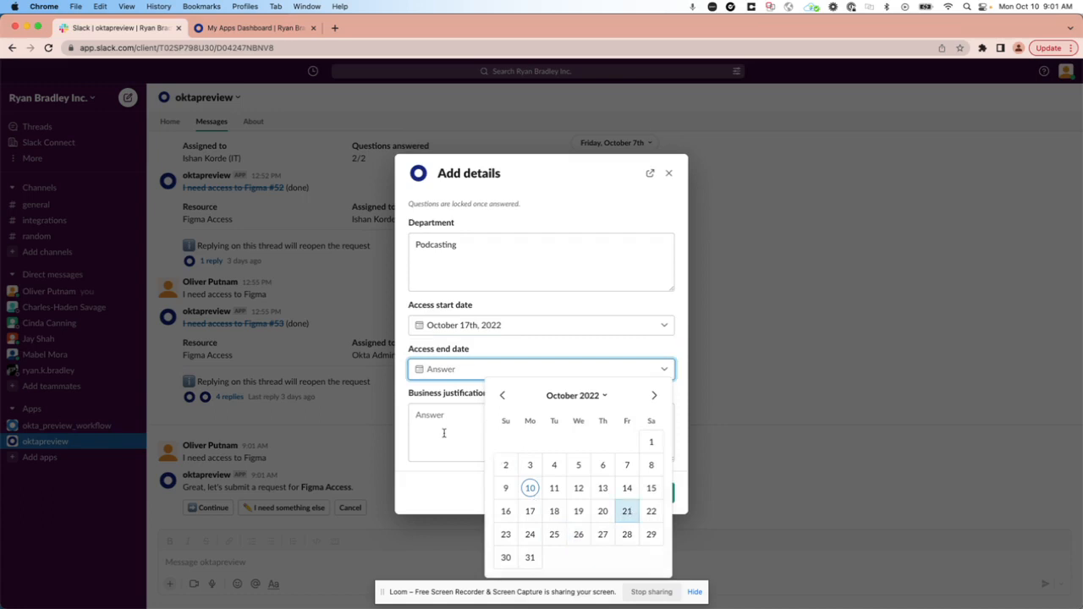
left_click(626, 511)
type("Desgin sprint with Charles")
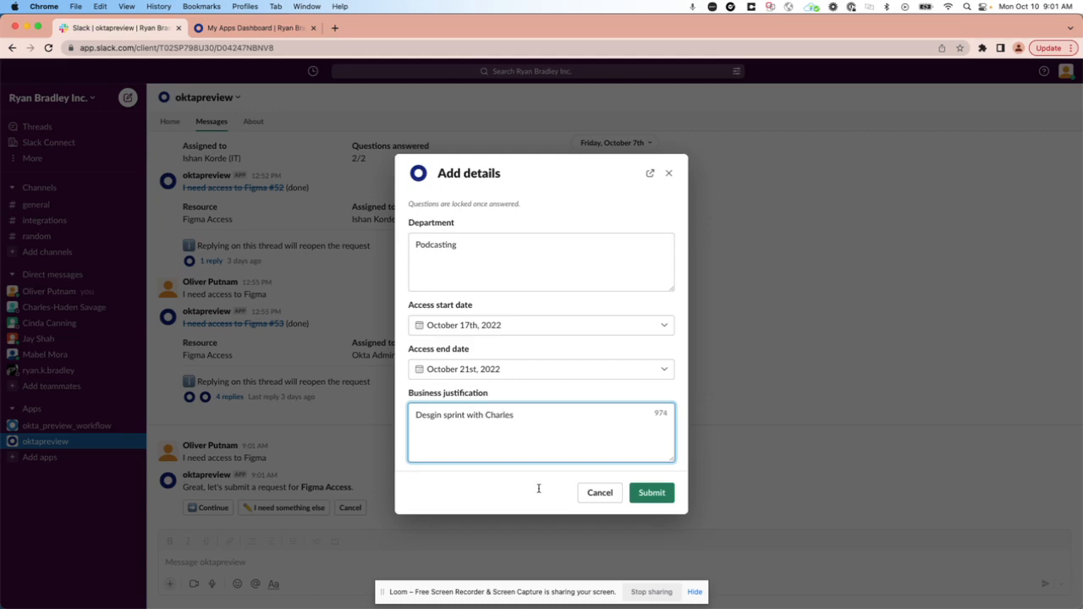
left_click(650, 493)
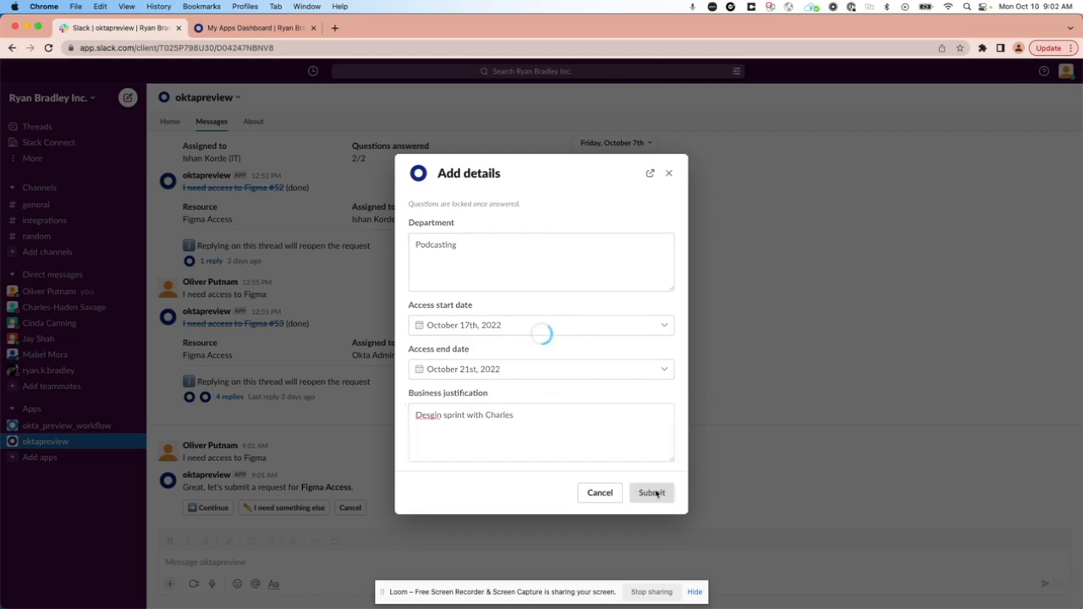
left_click(652, 492)
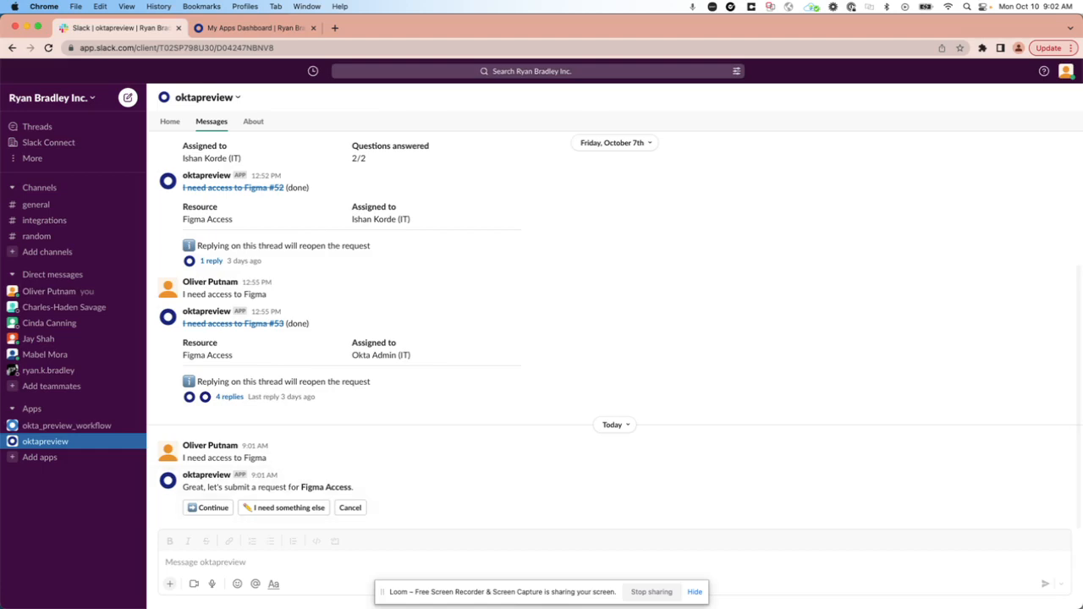
left_click(208, 508)
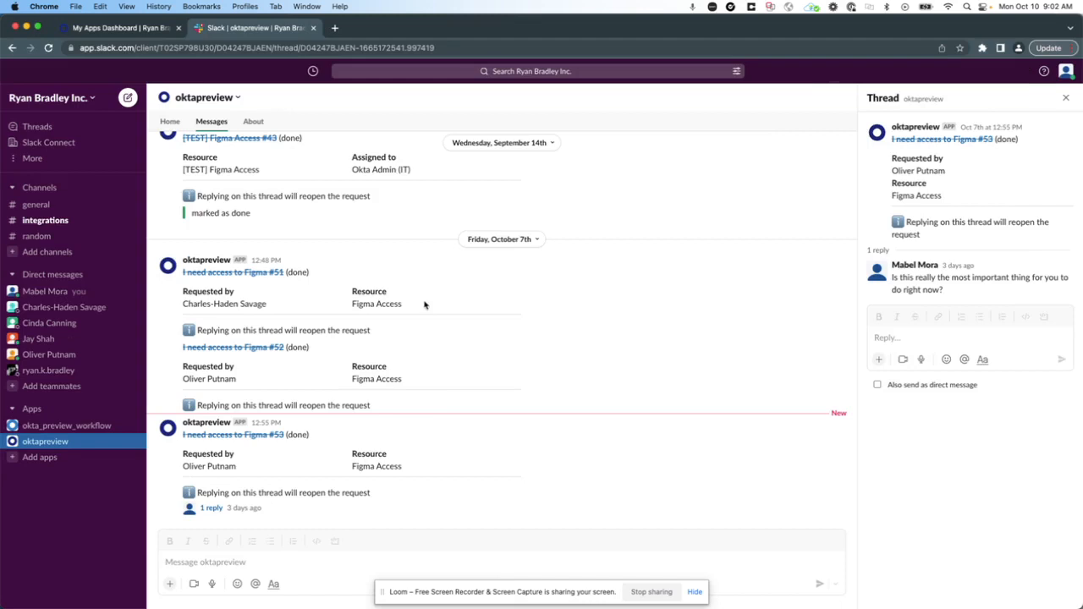
- As the manager, approve Figma Access request #54 in Slack and dismiss the tasks summary
scroll("down", 3)
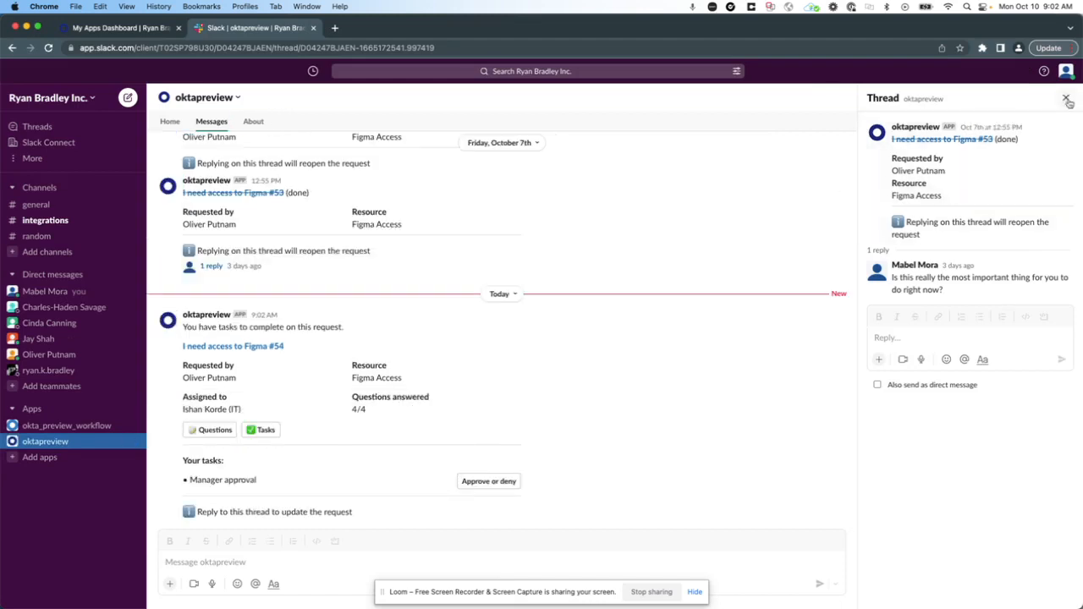
left_click(1066, 99)
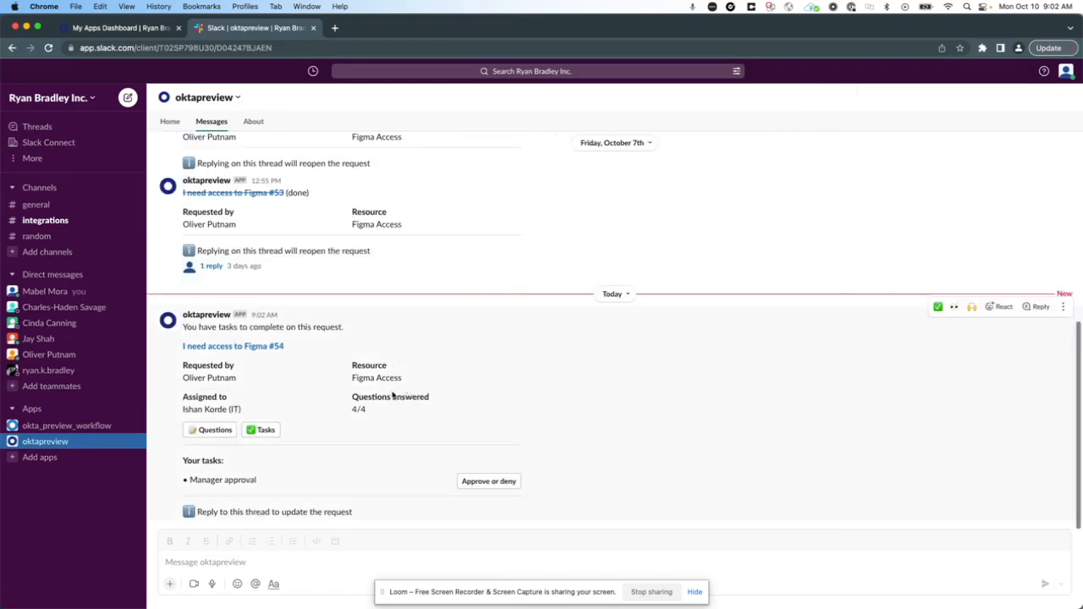
mouse_move(555, 504)
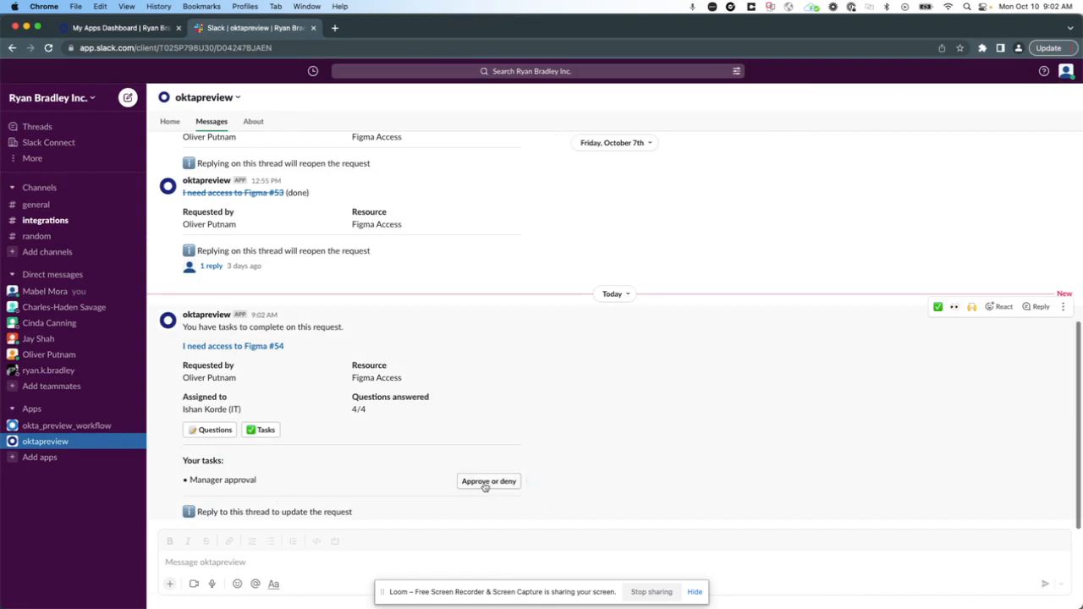
left_click(487, 480)
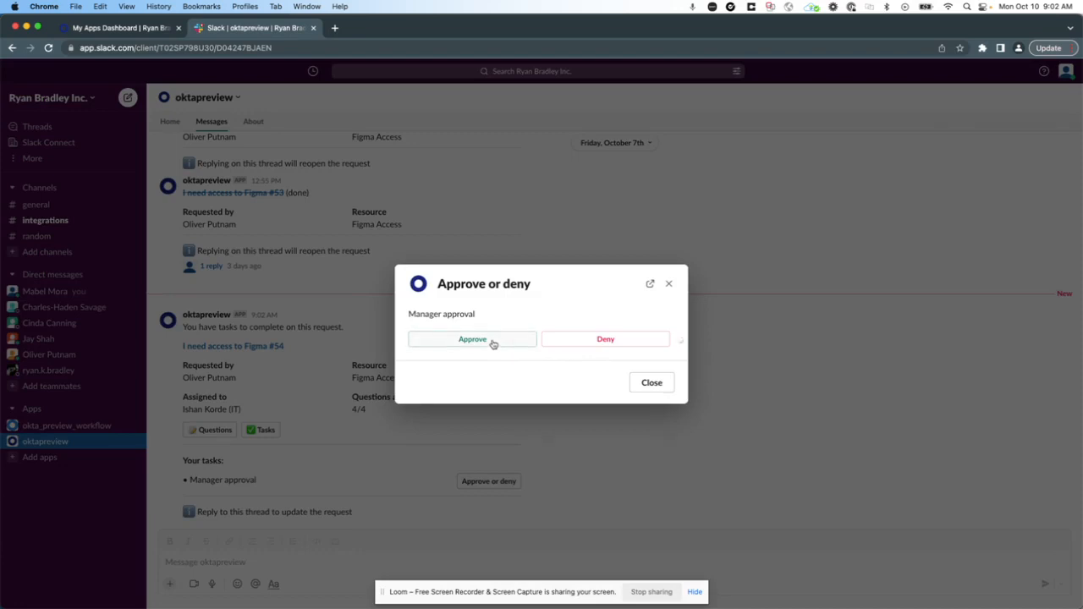
left_click(472, 338)
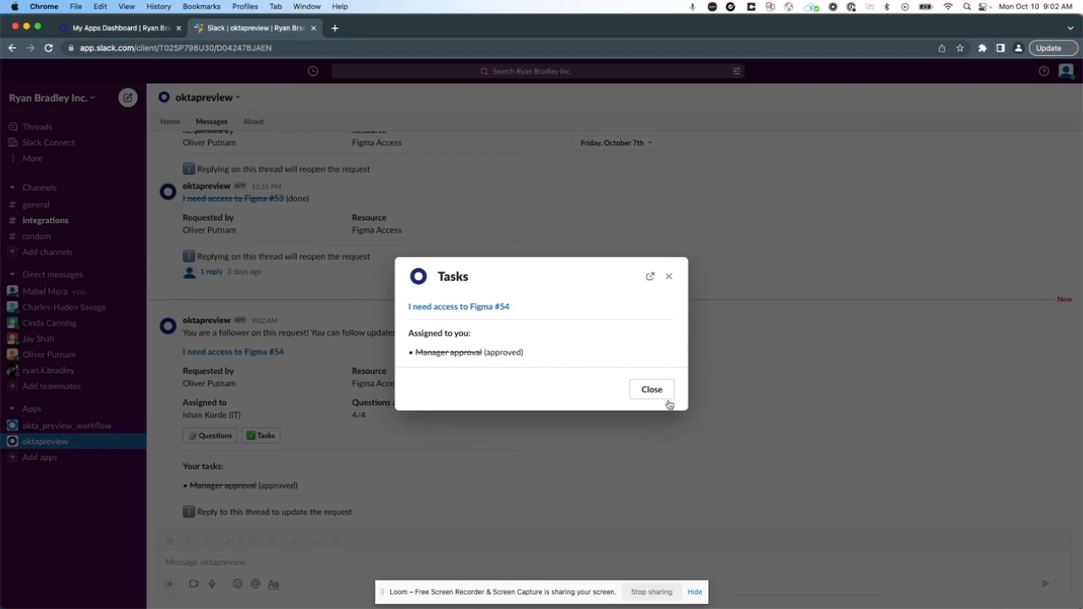
left_click(652, 389)
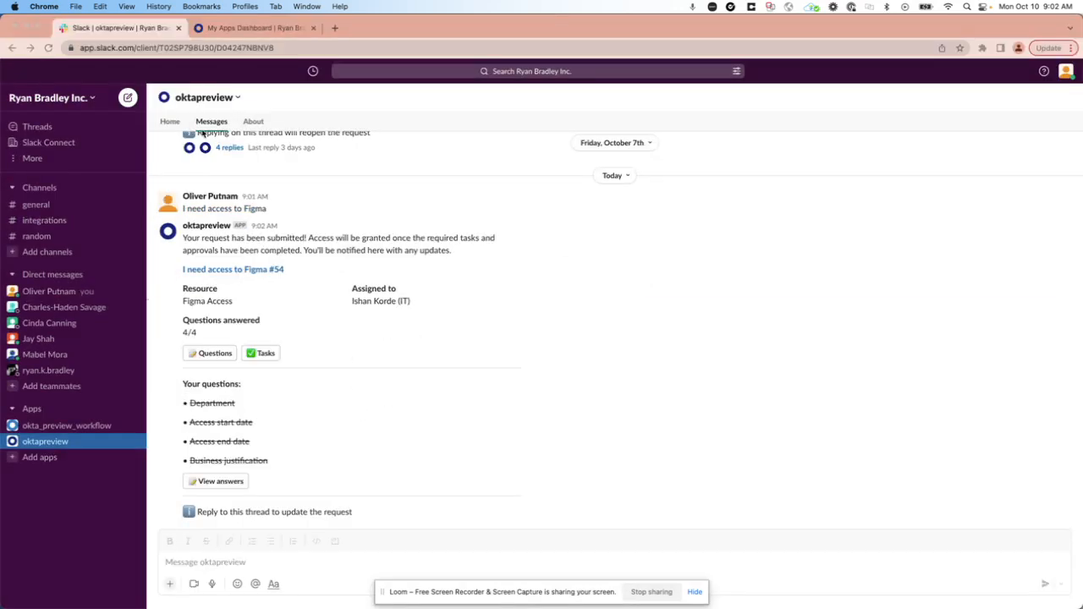
left_click(254, 27)
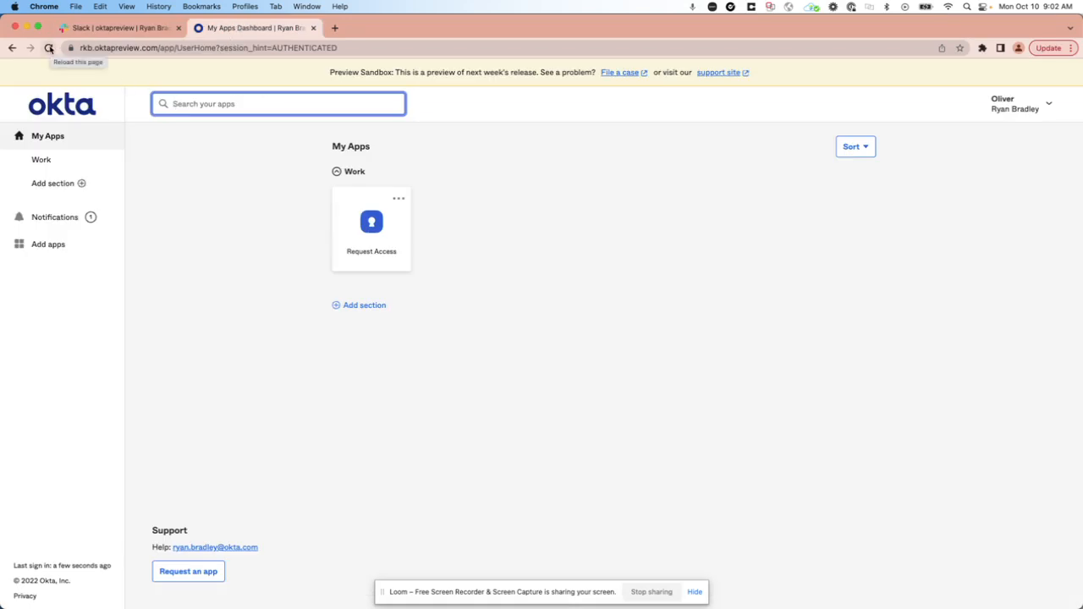
- Return to the Figma Access request type editor in Okta Access Requests
left_click(49, 48)
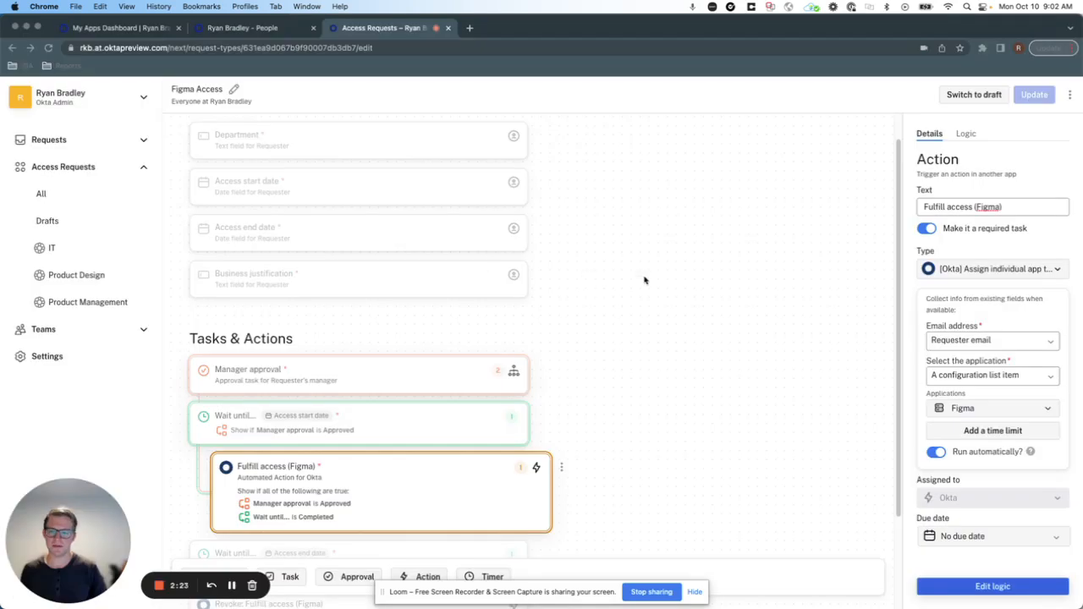
- Browse all requests in the Inbox and view pending request #54 'I need access to Figma'
left_click(48, 139)
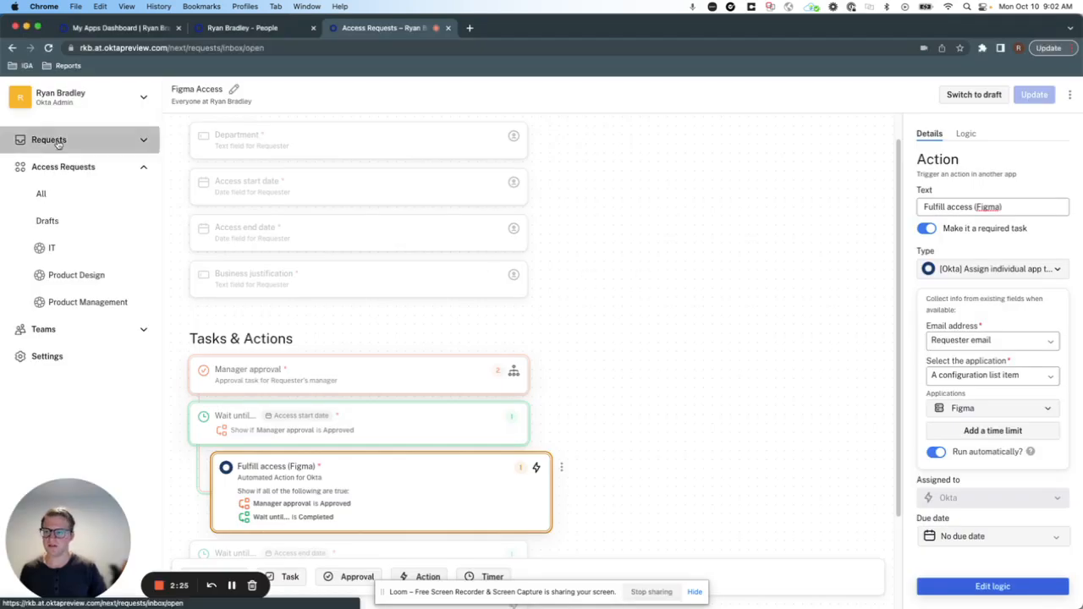
left_click(47, 138)
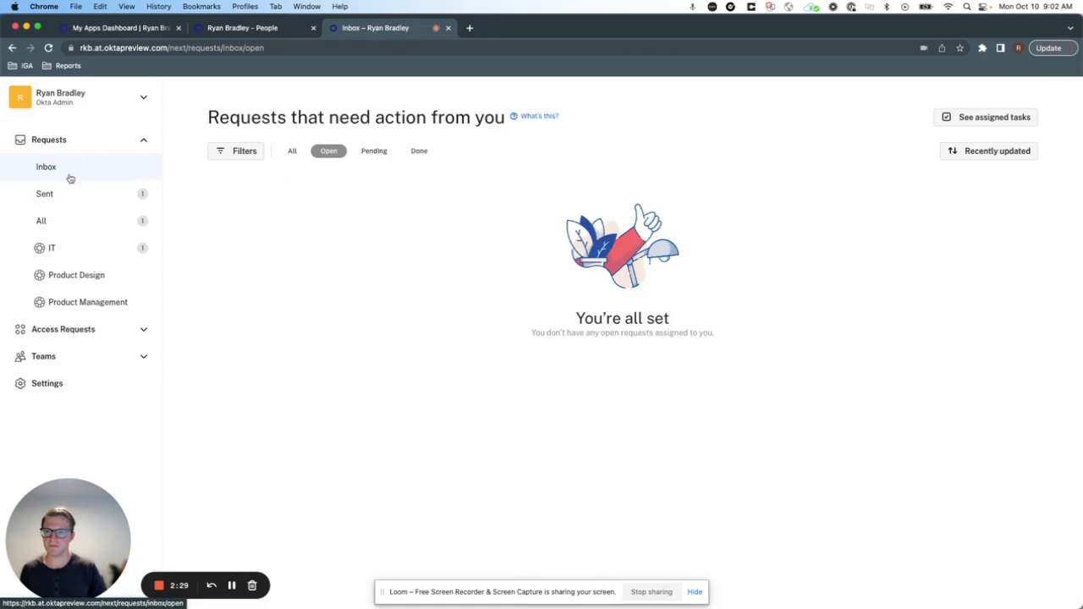
left_click(41, 220)
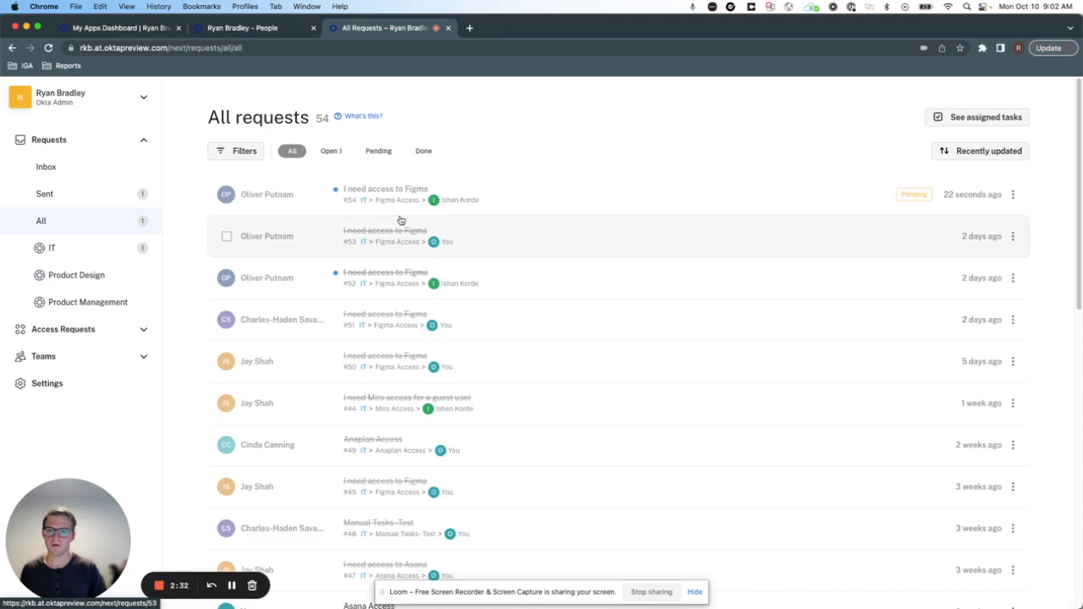
left_click(386, 193)
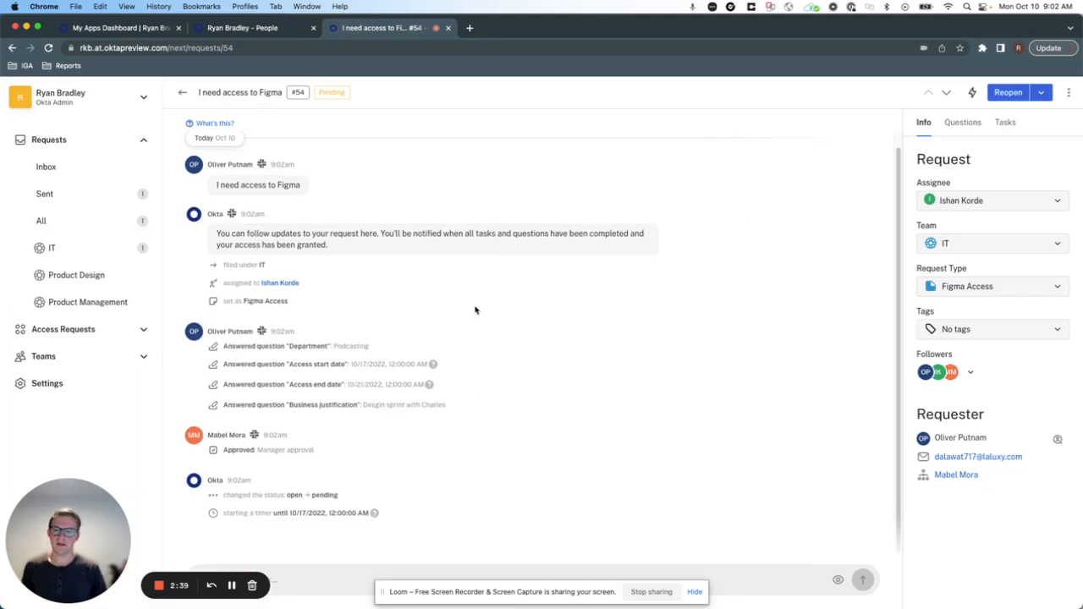
- Show request #54's task list with manager approval complete and a wait until Oct 17, 2022
left_click(1005, 122)
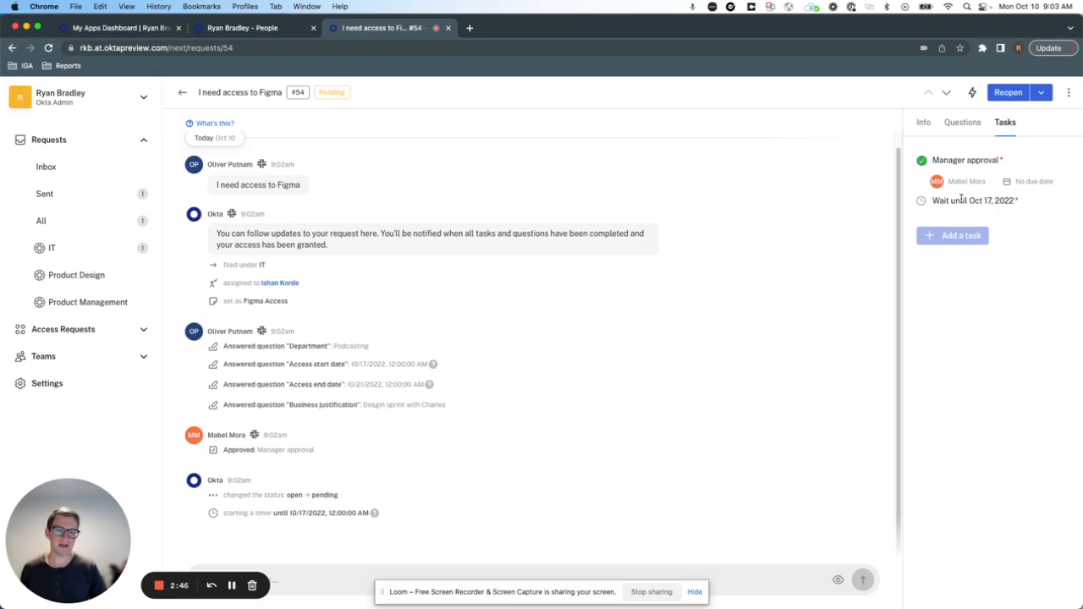
mouse_move(718, 321)
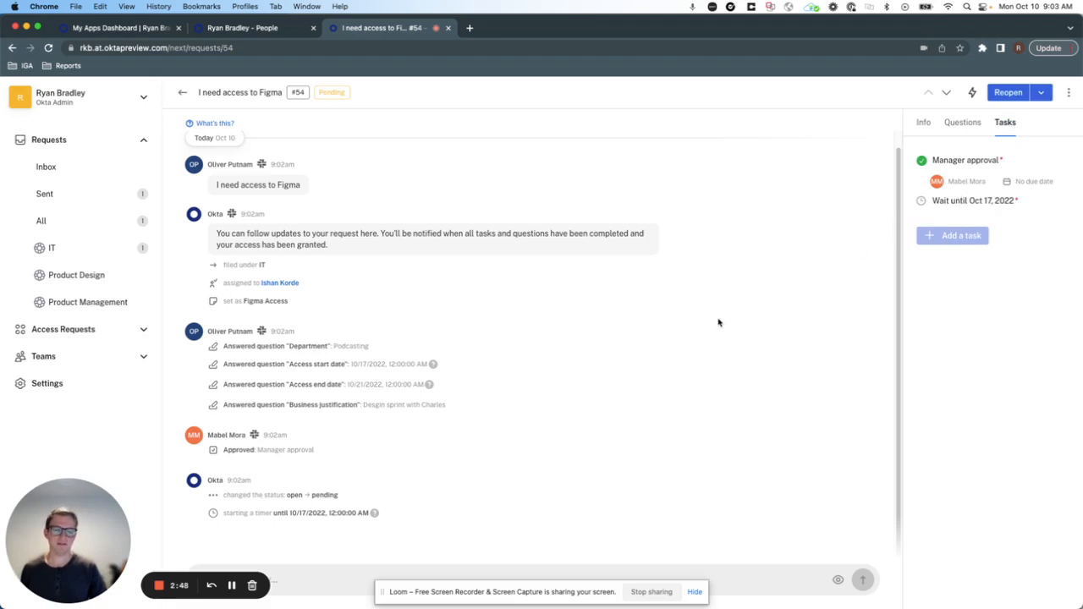
mouse_move(420, 437)
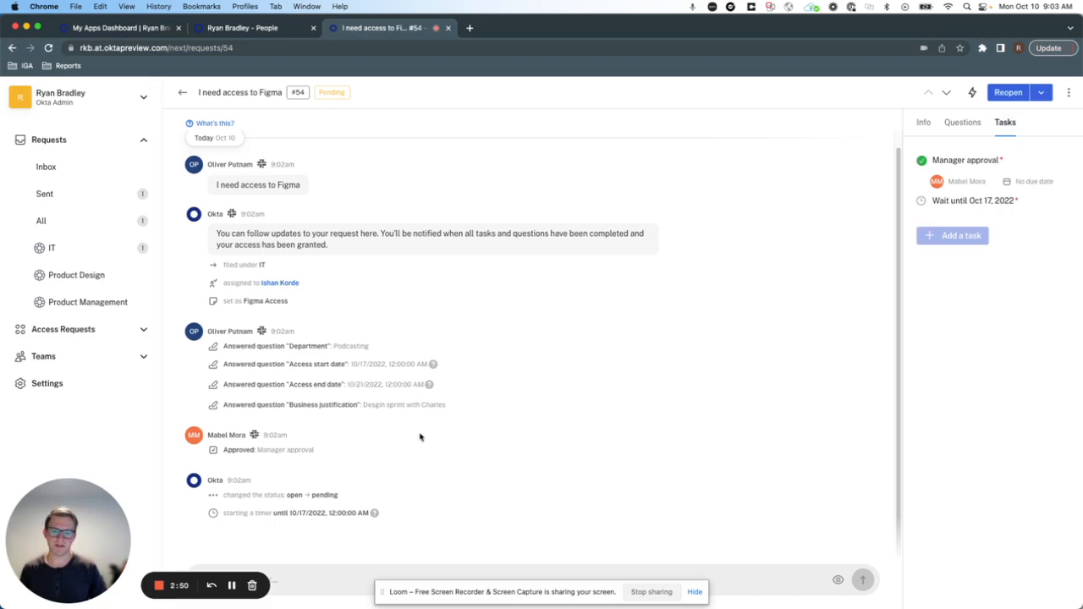